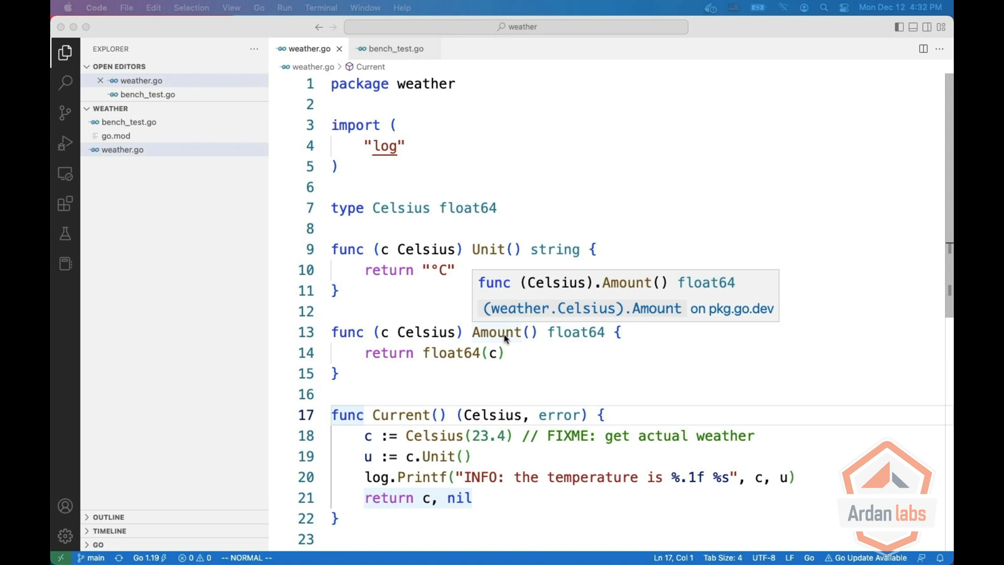
Step: Bring up the Chrome tab with the Wikipedia article 'There ain't no such thing as a free lunch'
{"action": "left_click", "coordinate": [528, 166]}
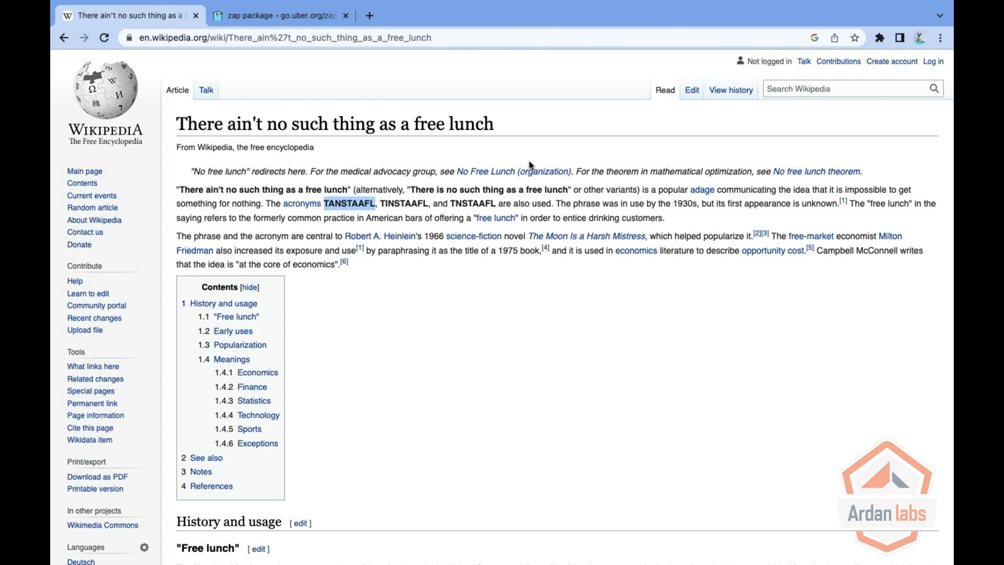
{"action": "mouse_move", "coordinate": [398, 299]}
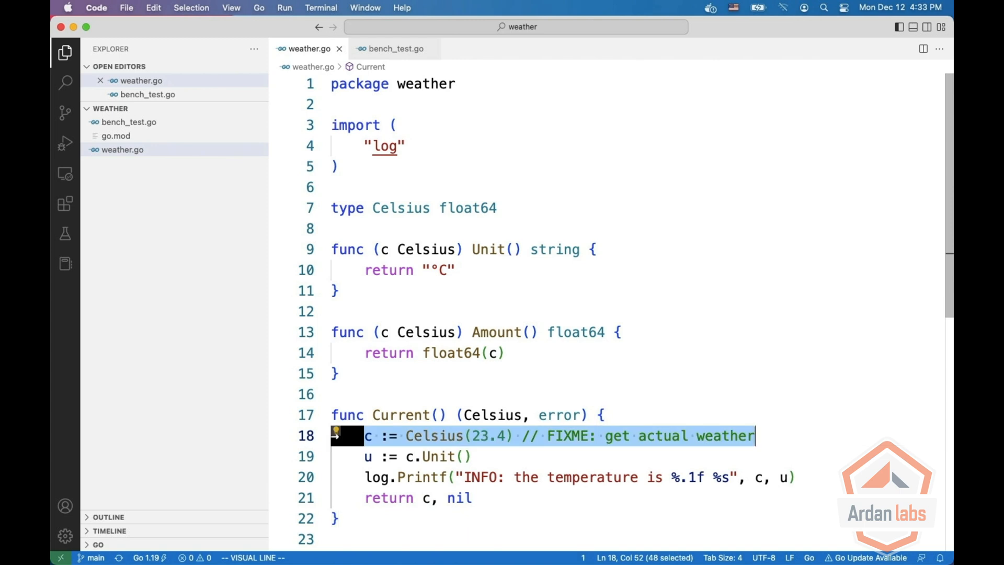
Step: Highlight line 18 (hard-coded temperature) and line 21 (return c, nil) in weather.go
{"action": "key", "text": "Escape"}
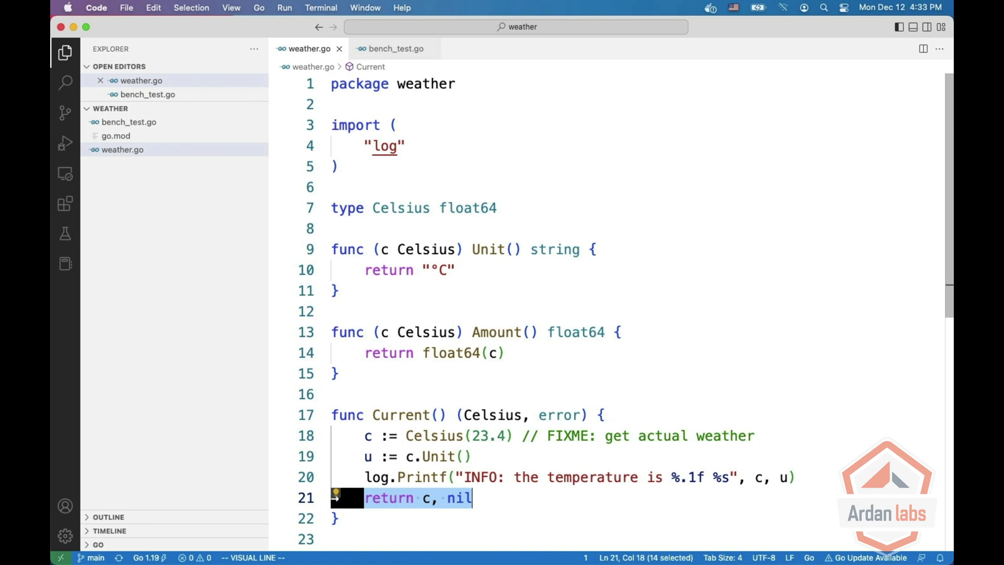
{"action": "key", "text": "Escape"}
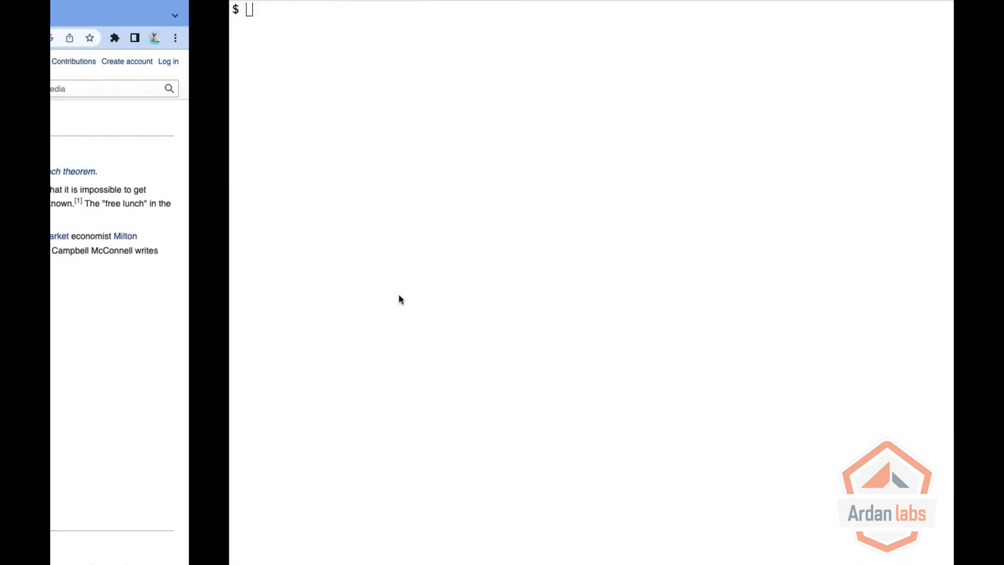
Step: Run go build -gcflags=-m to print the compiler's inlining and escape diagnostics
{"action": "type", "text": "go"}
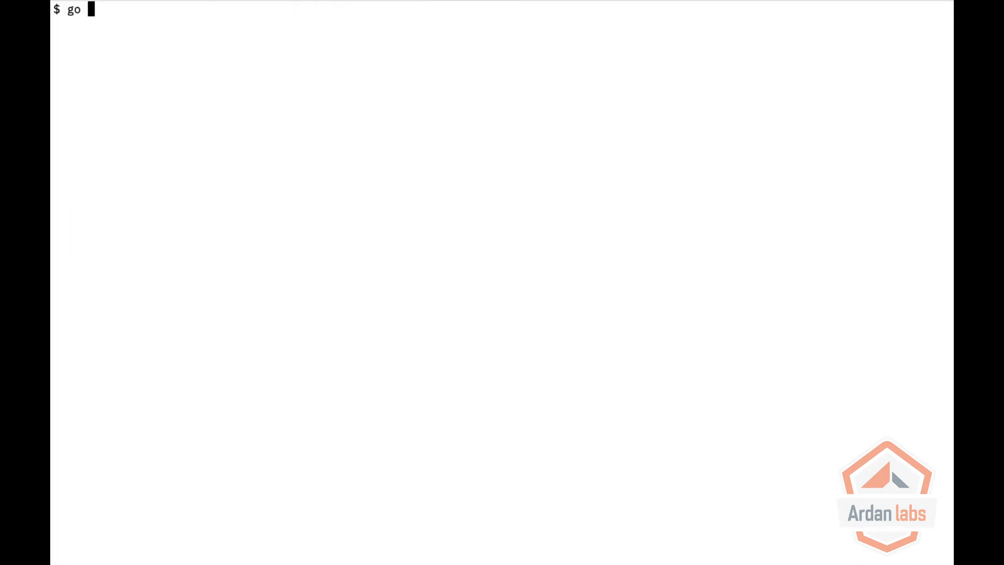
{"action": "type", "text": "build -gc"}
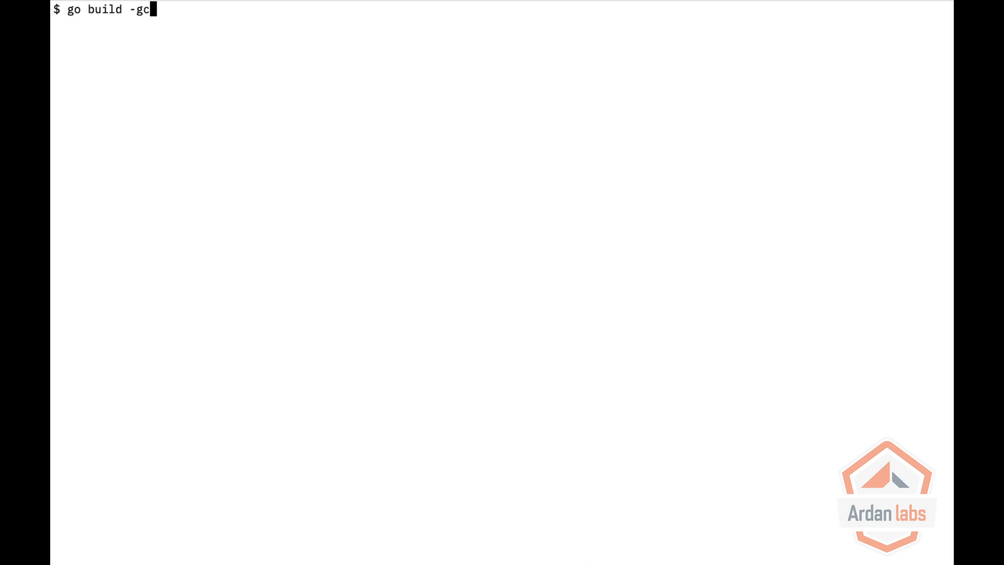
{"action": "type", "text": "flags="}
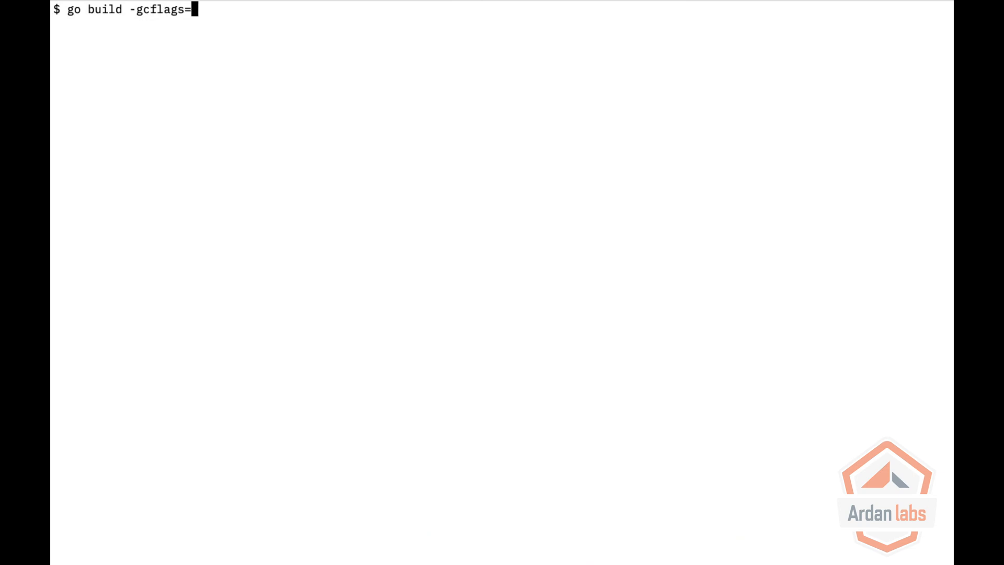
{"action": "type", "text": "-m"}
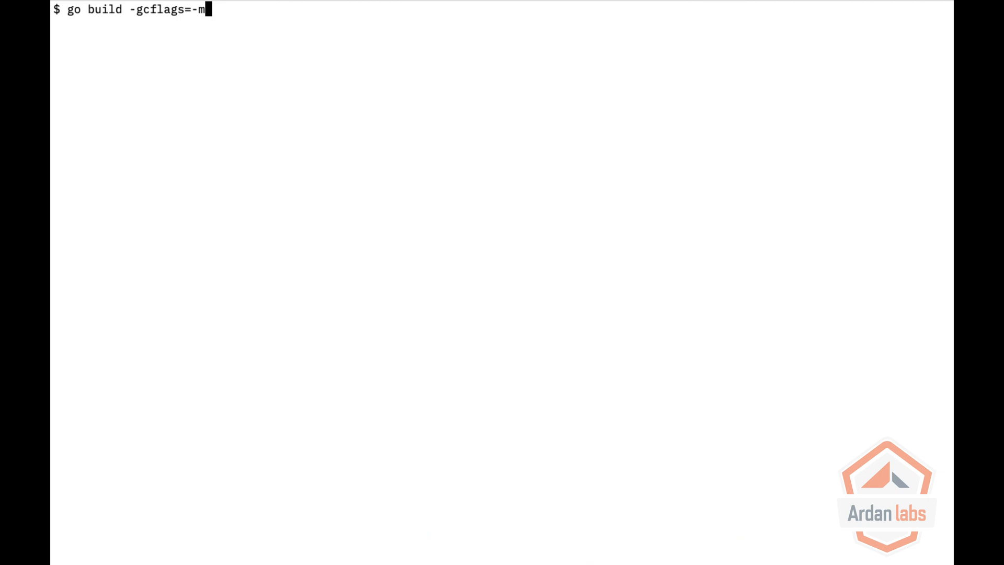
{"action": "key", "text": "Return"}
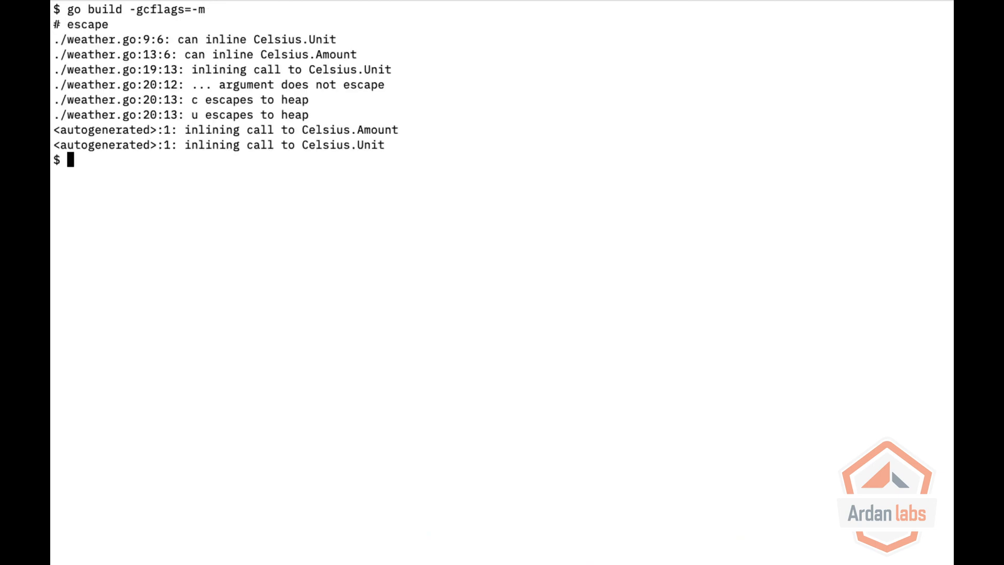
{"action": "mouse_move", "coordinate": [284, 36]}
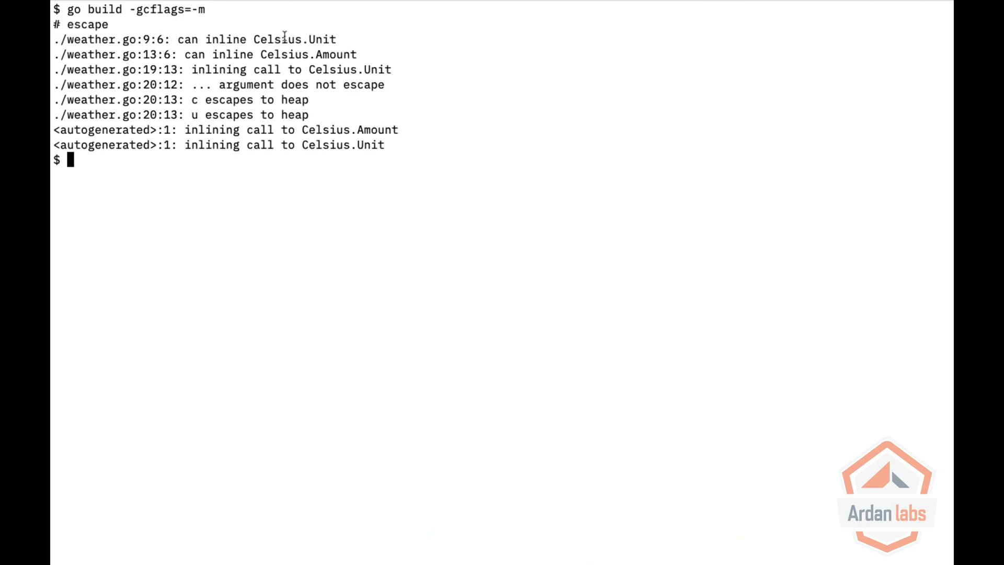
Step: Highlight Celsius.Unit in the inlining report and the c and u escape-to-heap lines
{"action": "double_click", "coordinate": [294, 39]}
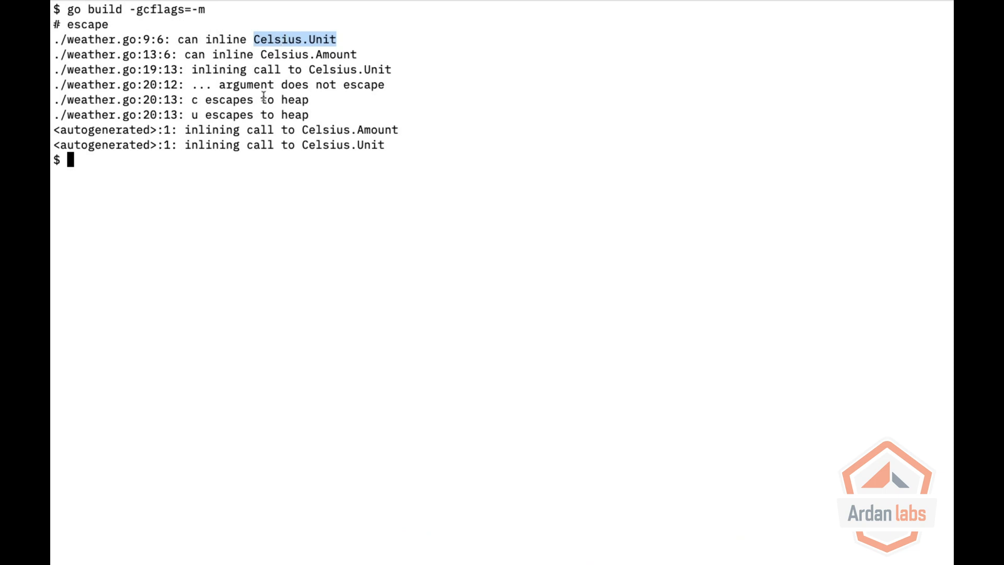
{"action": "left_click", "coordinate": [179, 99]}
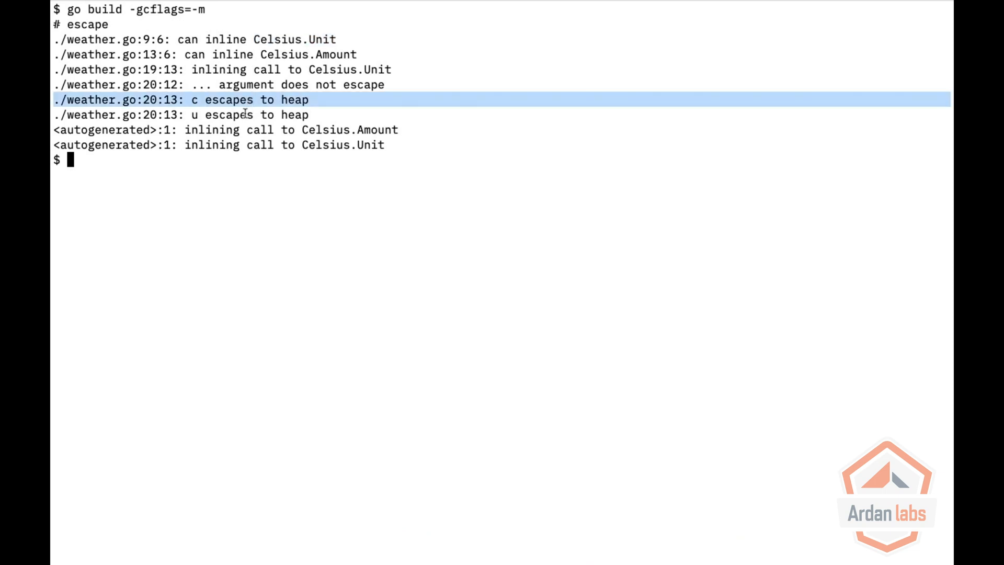
{"action": "double_click", "coordinate": [228, 114]}
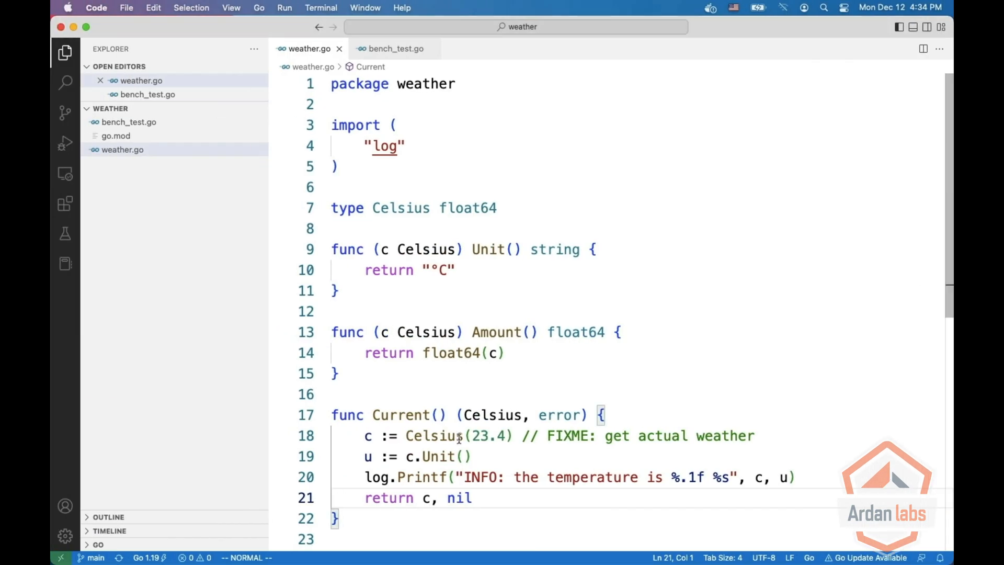
{"action": "mouse_move", "coordinate": [421, 477]}
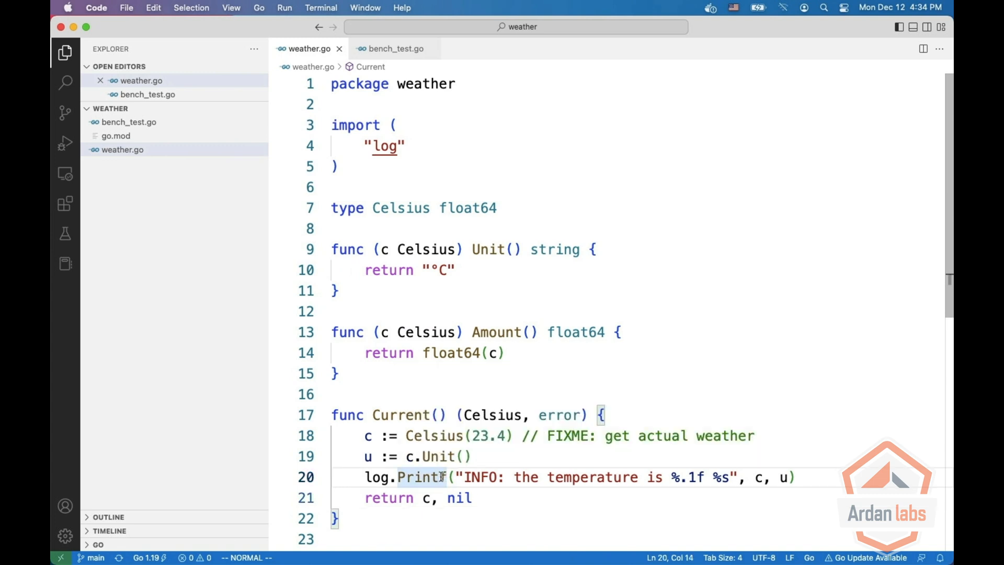
{"action": "mouse_move", "coordinate": [530, 491]}
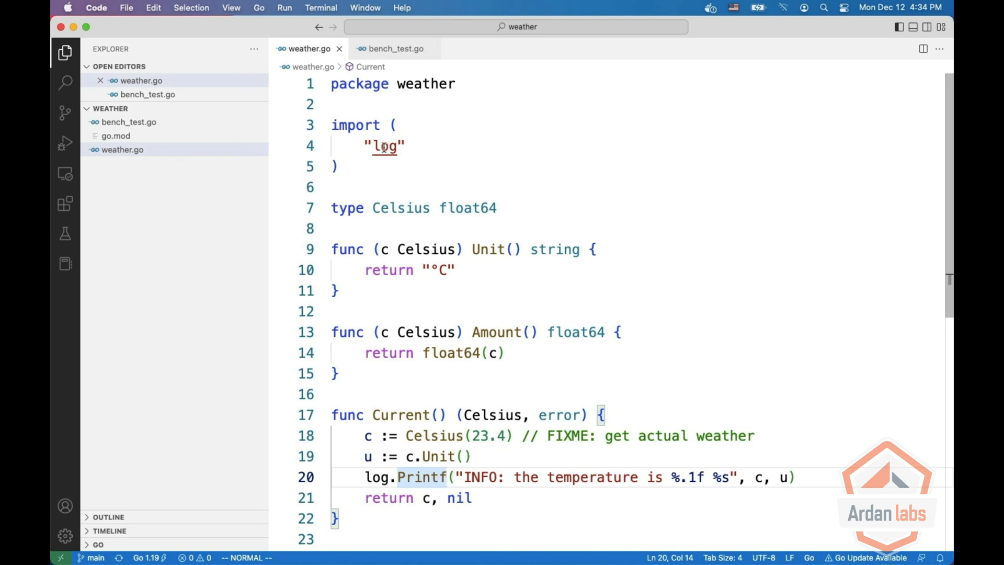
Step: Open bench_test.go and highlight the valueOfIface function signature
{"action": "left_click", "coordinate": [392, 48]}
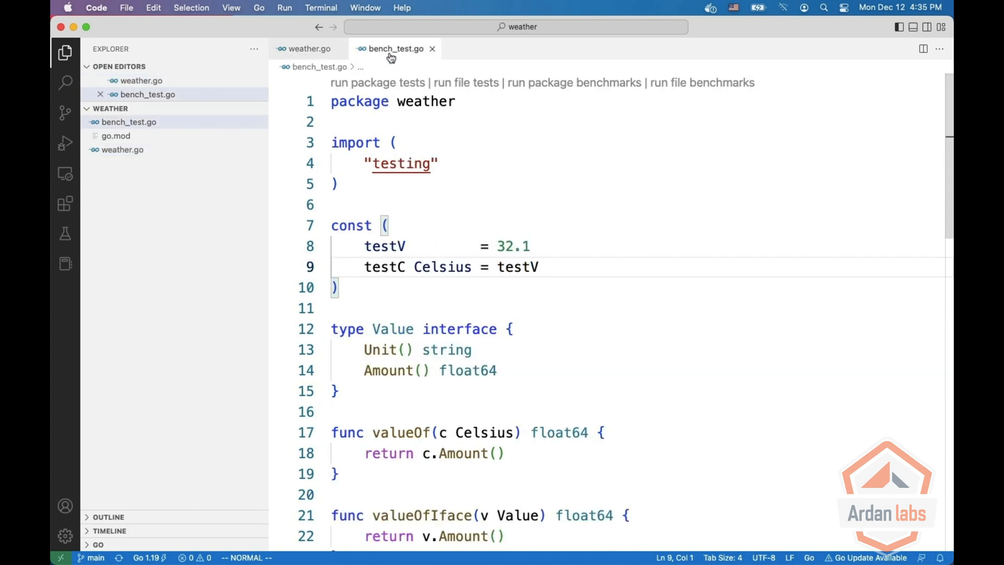
{"action": "mouse_move", "coordinate": [575, 228]}
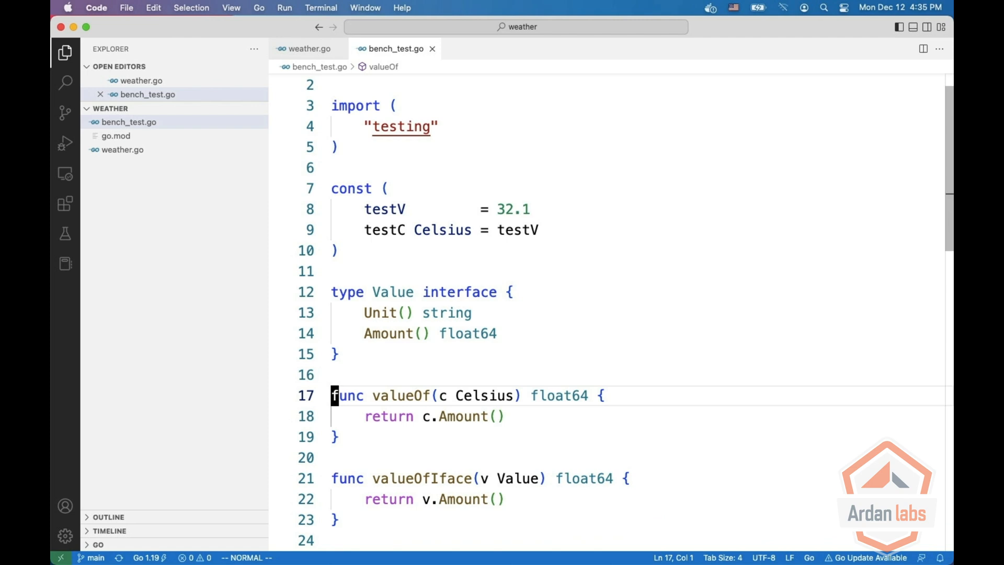
{"action": "key", "text": "V"}
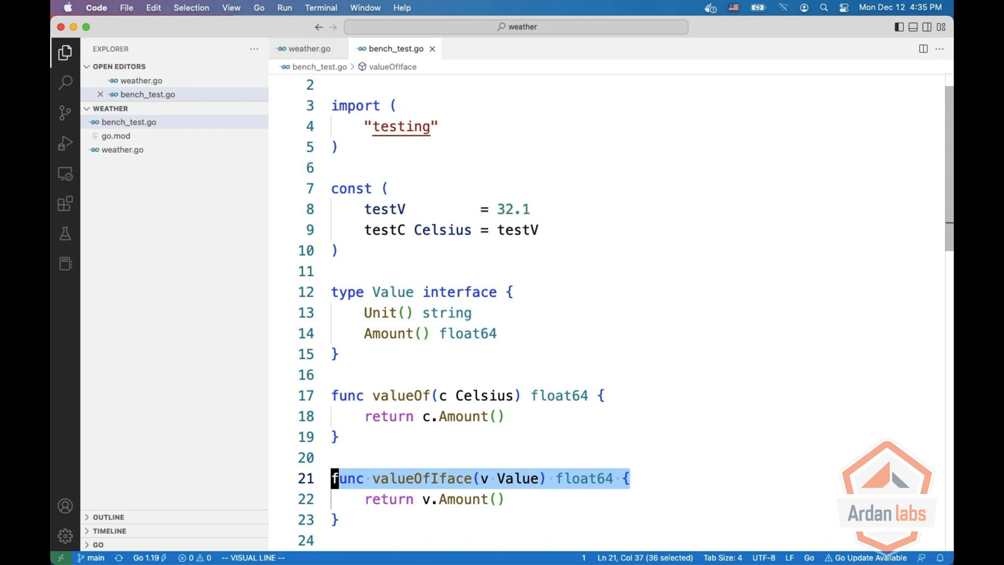
{"action": "scroll", "scroll_direction": "down", "scroll_amount": 3}
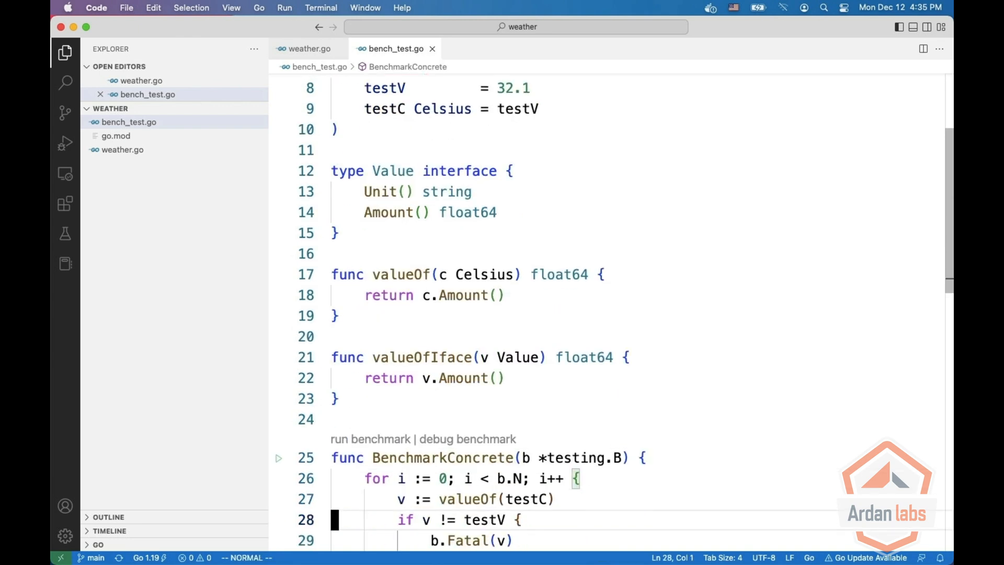
{"action": "scroll", "scroll_direction": "down", "scroll_amount": 3}
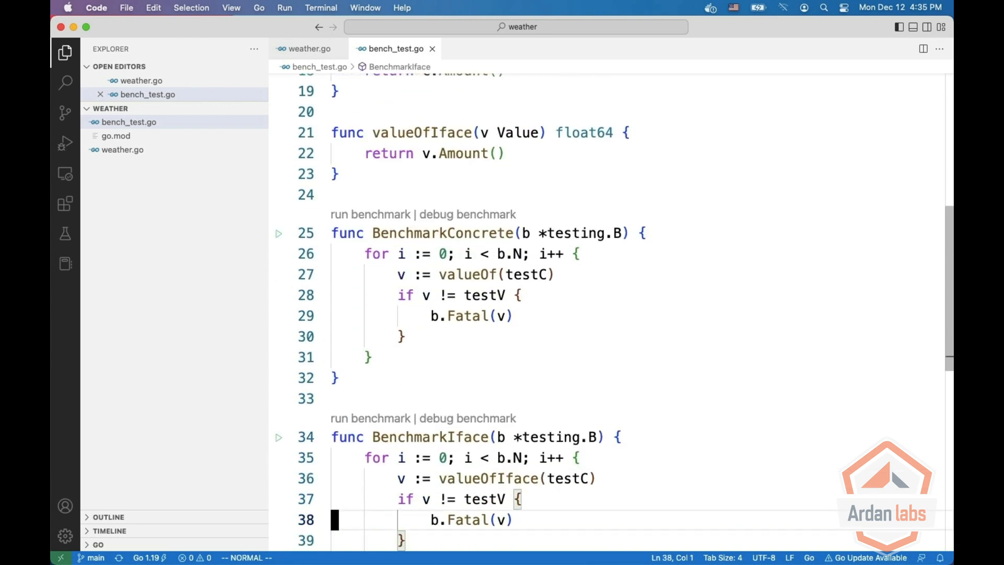
{"action": "scroll", "scroll_direction": "down", "scroll_amount": 3}
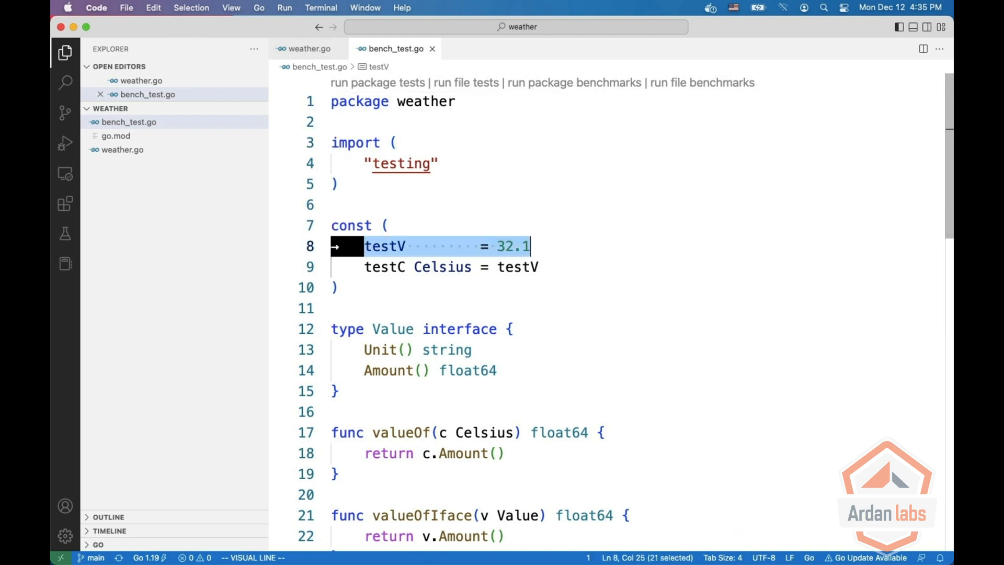
Step: Scroll further and highlight the valueOfIface call inside BenchmarkIface
{"action": "key", "text": "escape"}
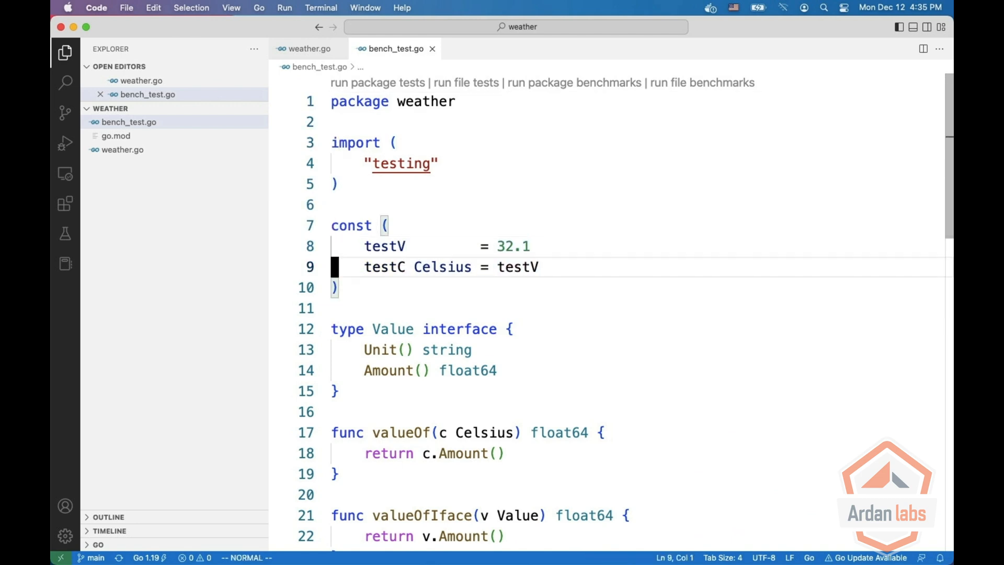
{"action": "scroll", "scroll_direction": "down", "scroll_amount": 3}
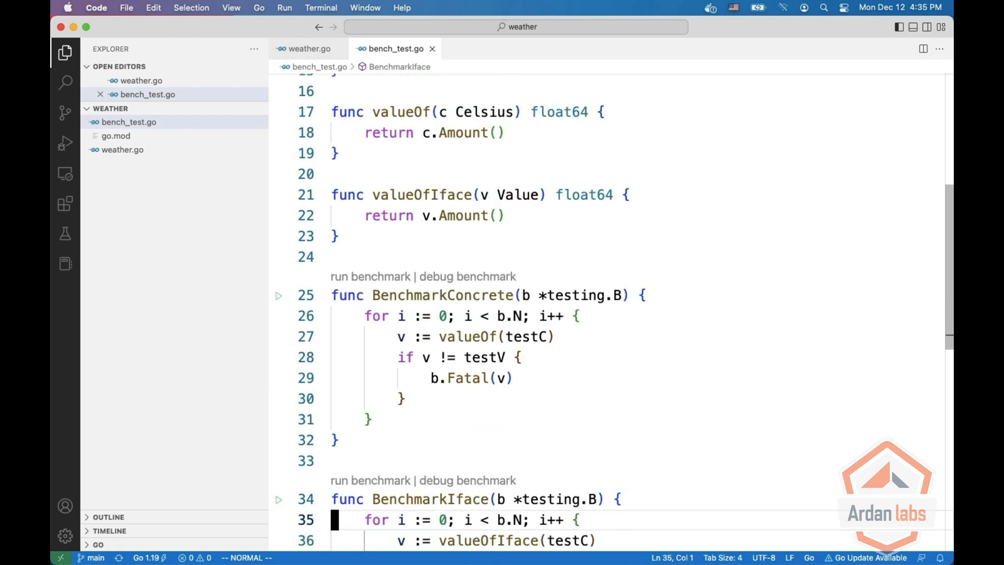
{"action": "scroll", "scroll_direction": "down", "scroll_amount": 3}
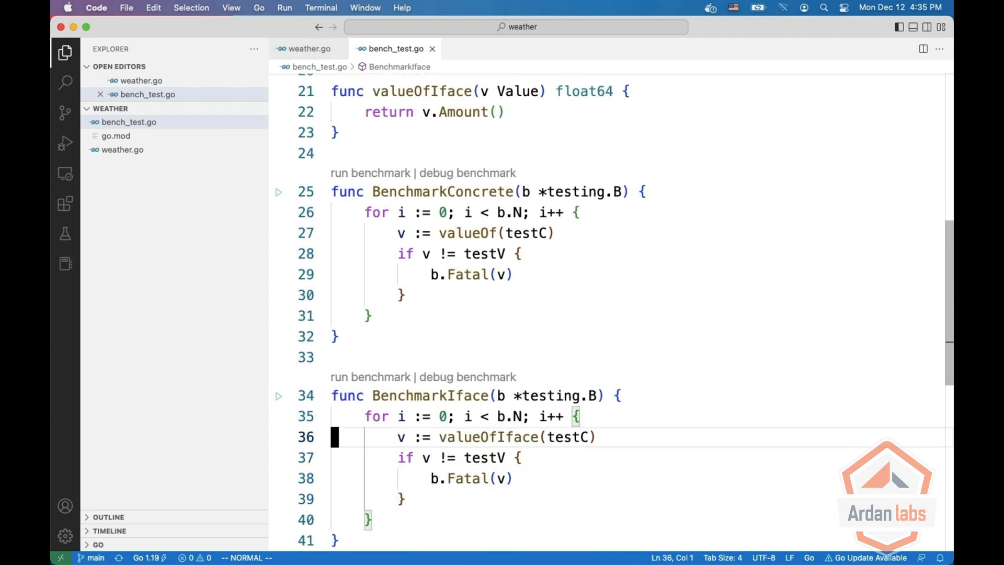
{"action": "key", "text": "V"}
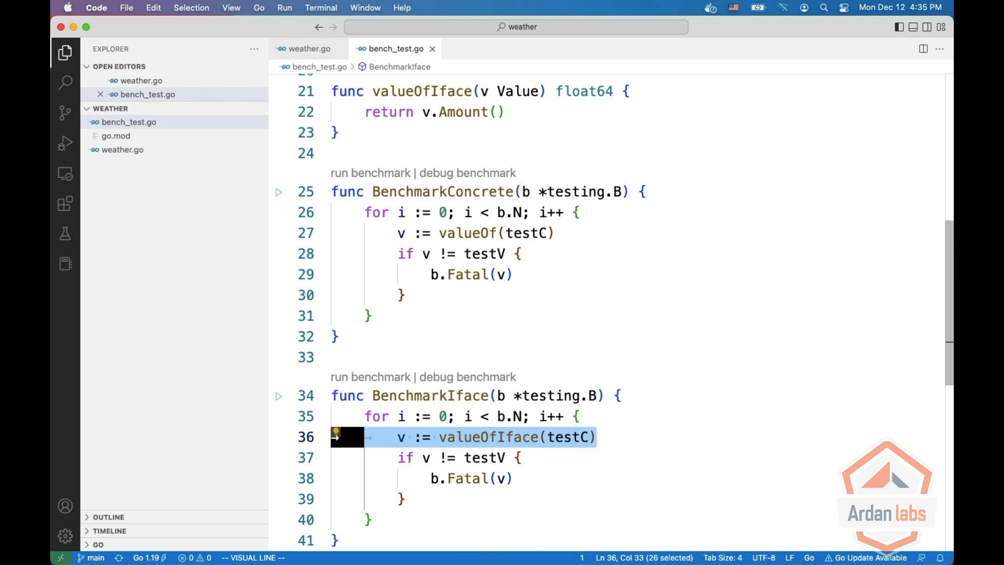
{"action": "key", "text": "Escape"}
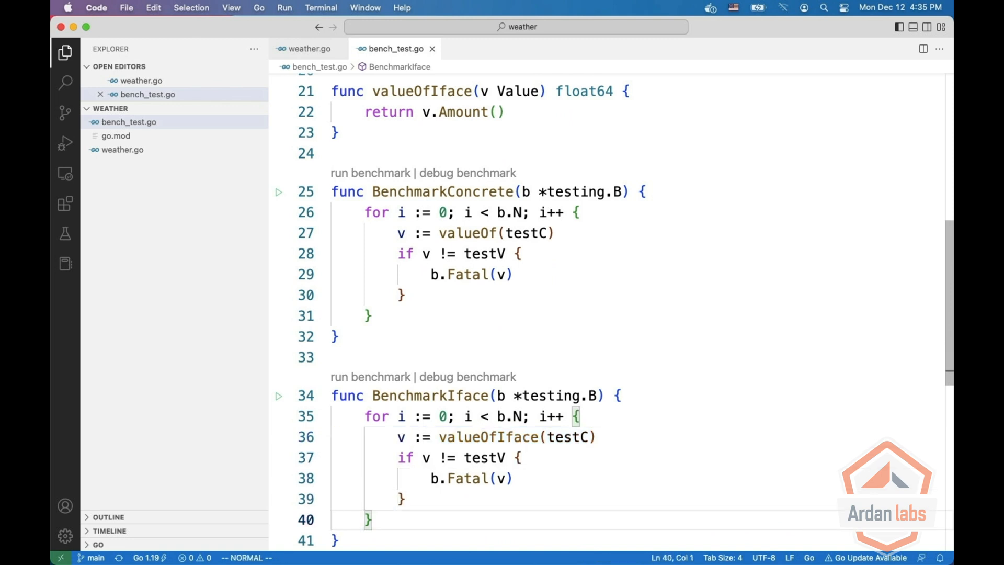
{"action": "scroll", "scroll_direction": "down", "scroll_amount": 3}
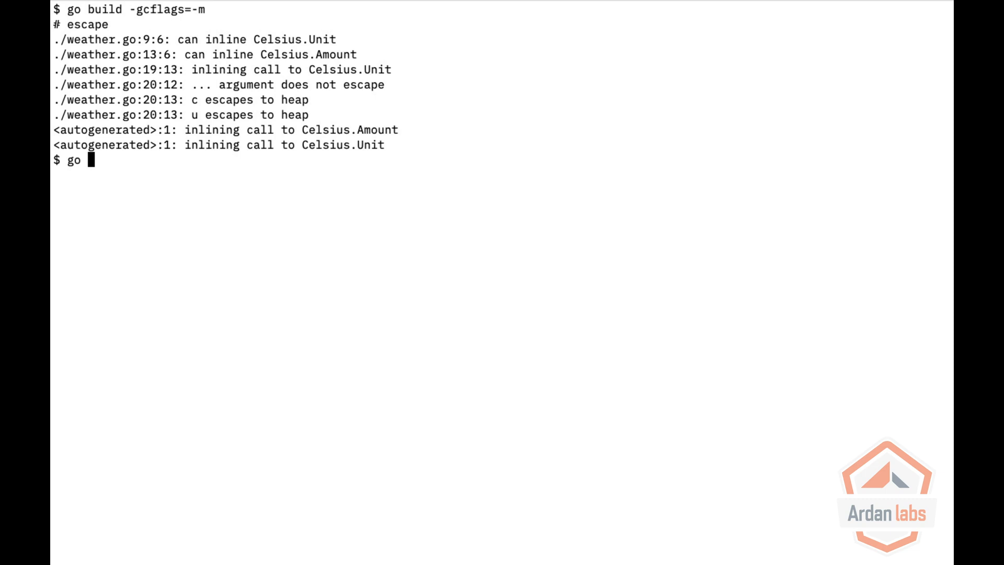
Step: Run go test -gcflags=-m -run NONE -bench . to benchmark with inlining diagnostics
{"action": "type", "text": "test -"}
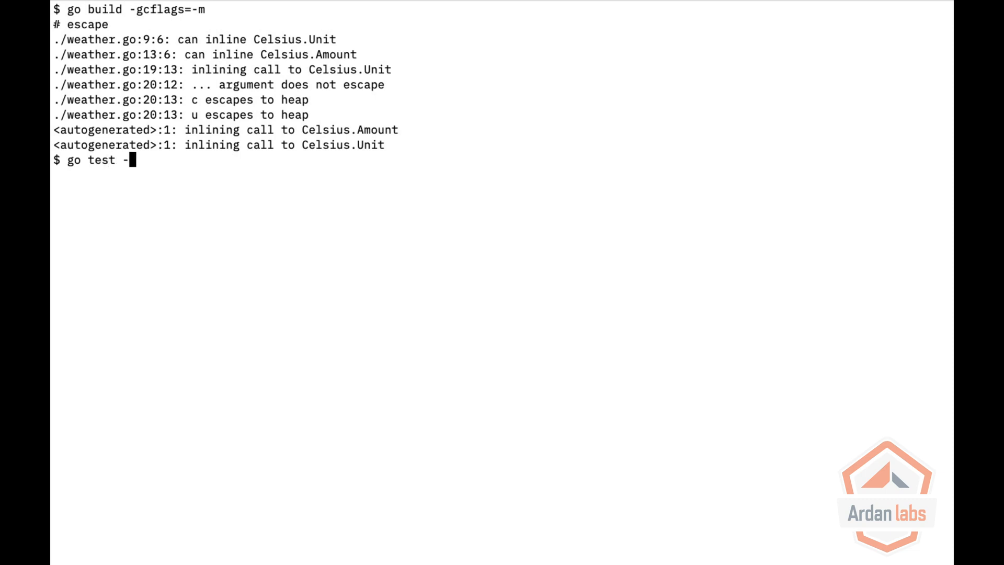
{"action": "type", "text": "gcflags="}
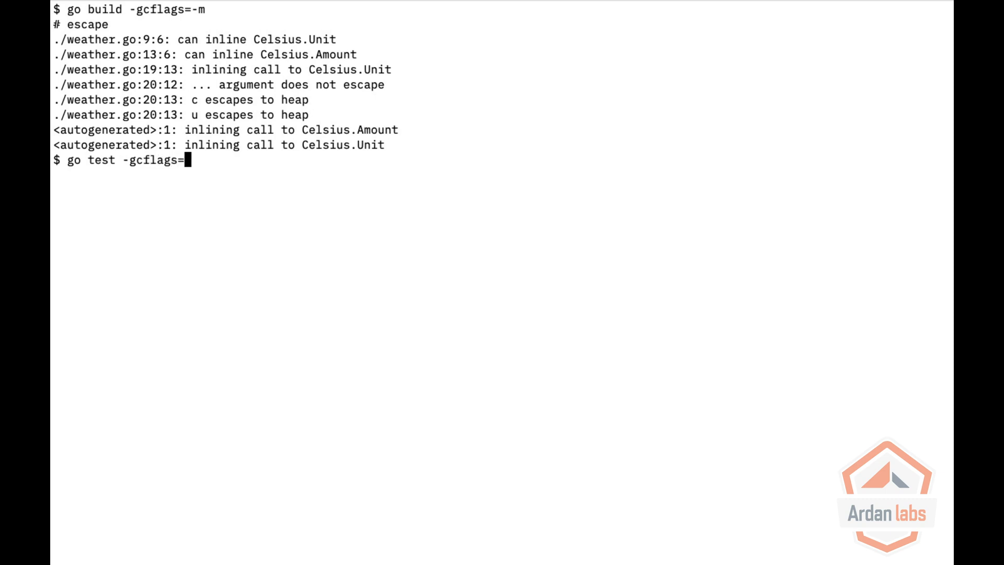
{"action": "type", "text": "-m"}
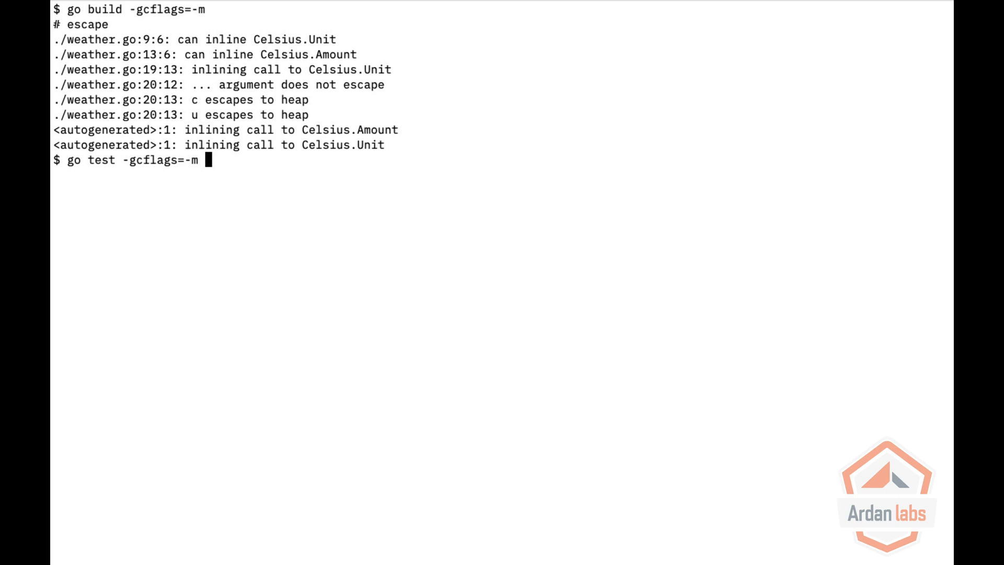
{"action": "type", "text": "-run NONE"}
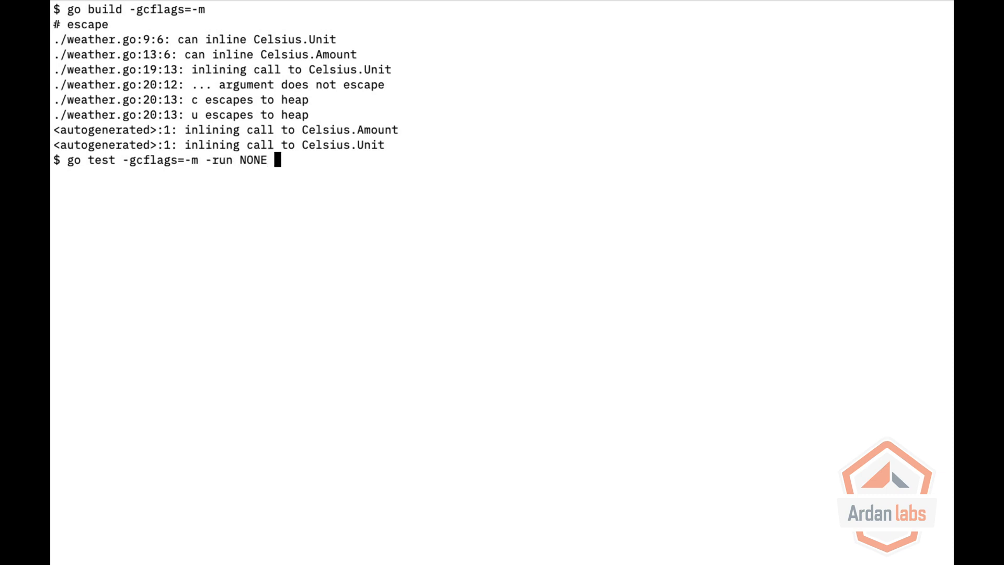
{"action": "type", "text": "-bench ."}
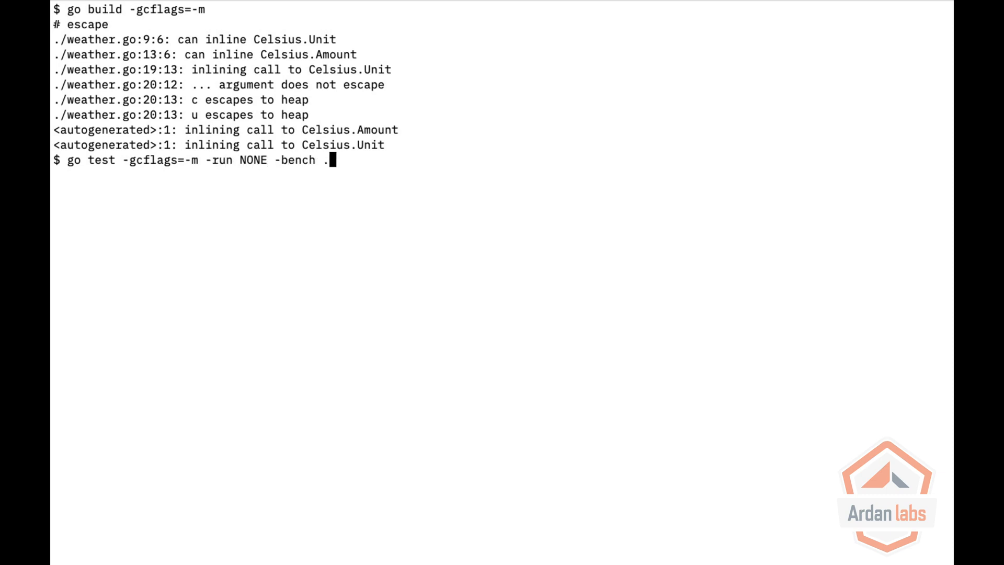
{"action": "key", "text": "Return"}
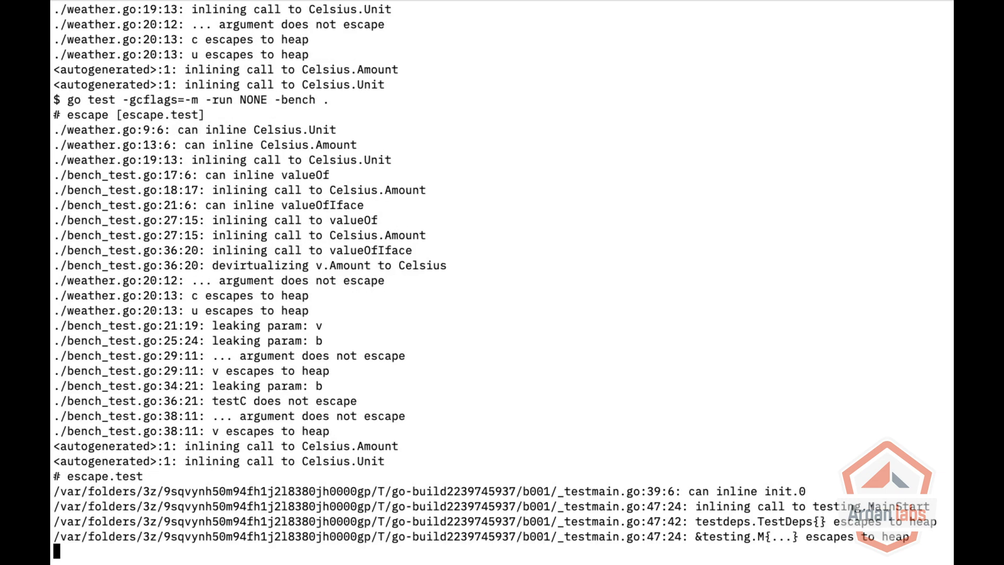
Step: Review the benchmark output (0.4546 vs 2.748 ns/op) and highlight the valueOf inlining message
{"action": "scroll", "scroll_direction": "down", "scroll_amount": 3}
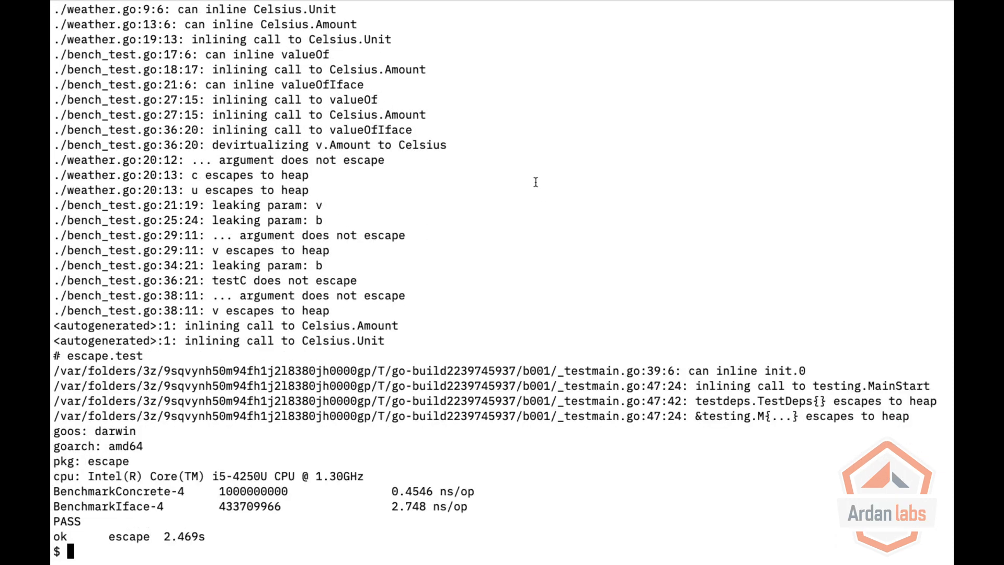
{"action": "mouse_move", "coordinate": [364, 234]}
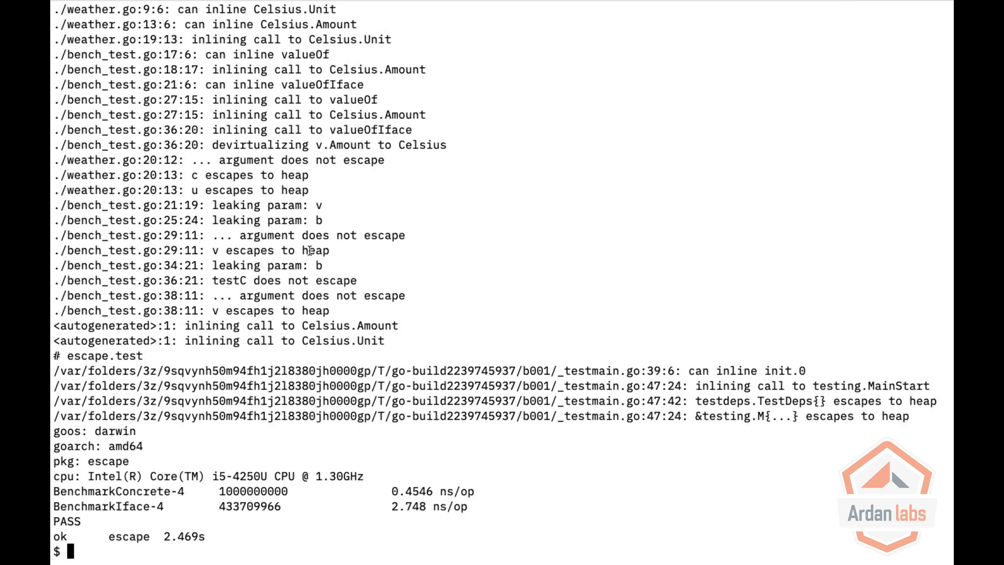
{"action": "mouse_move", "coordinate": [310, 265]}
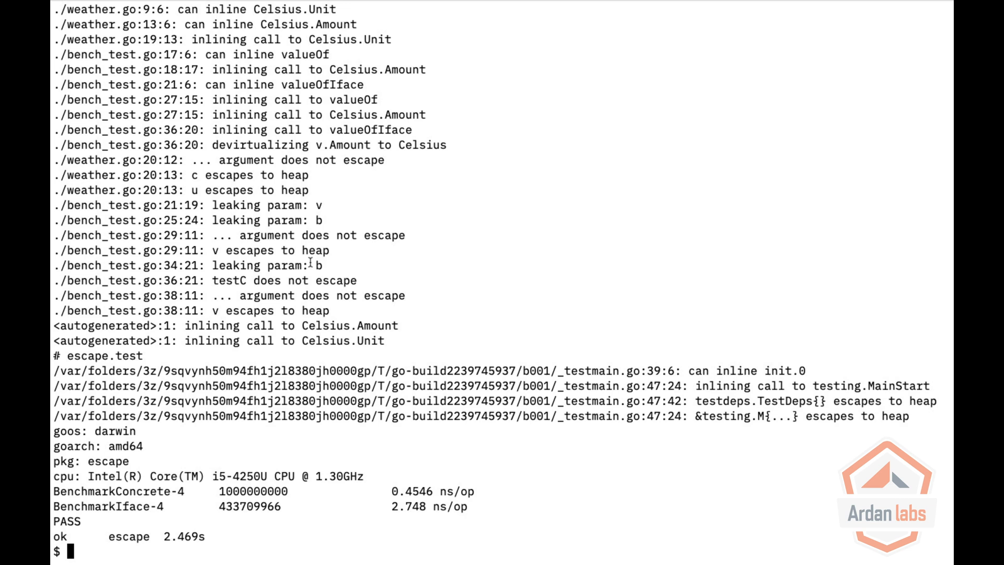
{"action": "mouse_move", "coordinate": [370, 516]}
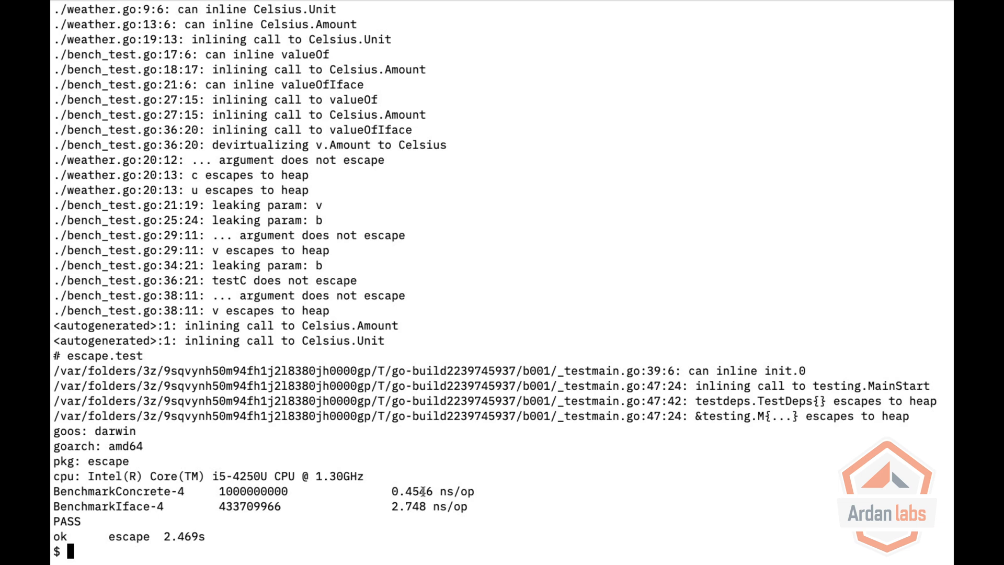
{"action": "mouse_move", "coordinate": [431, 430]}
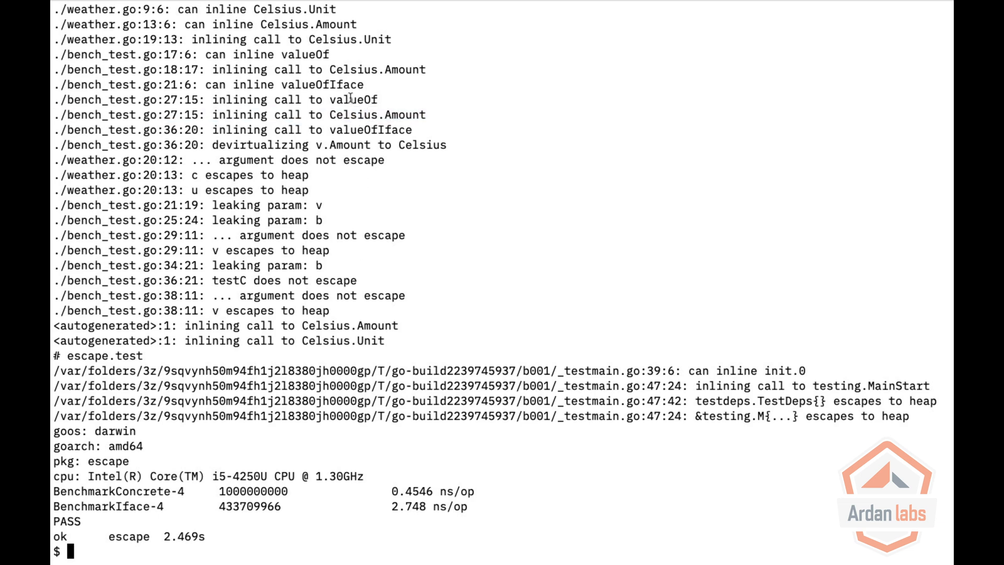
{"action": "double_click", "coordinate": [370, 130]}
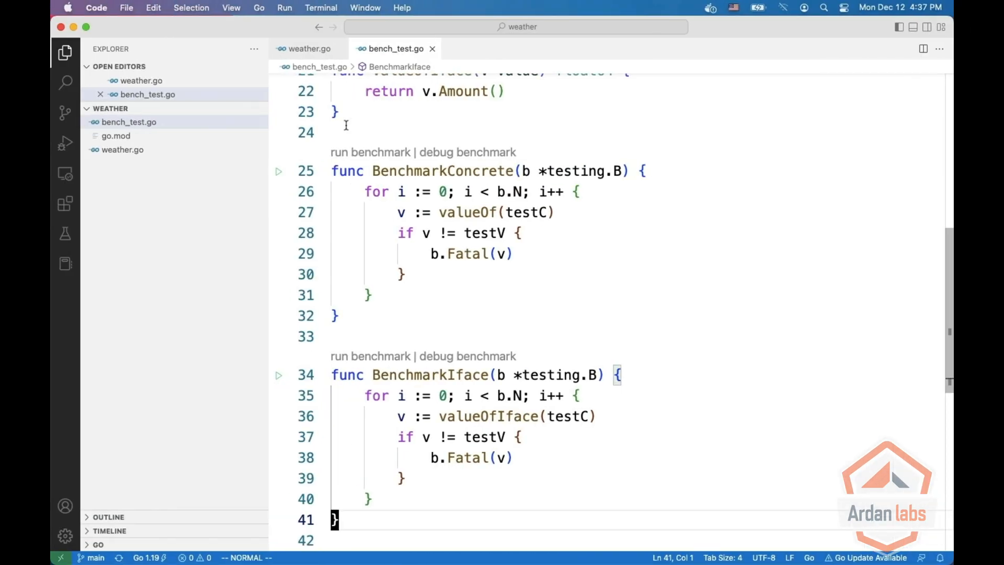
Step: Start a //go:noinline directive on the line above func valueOfIface
{"action": "scroll", "scroll_direction": "up", "scroll_amount": 3}
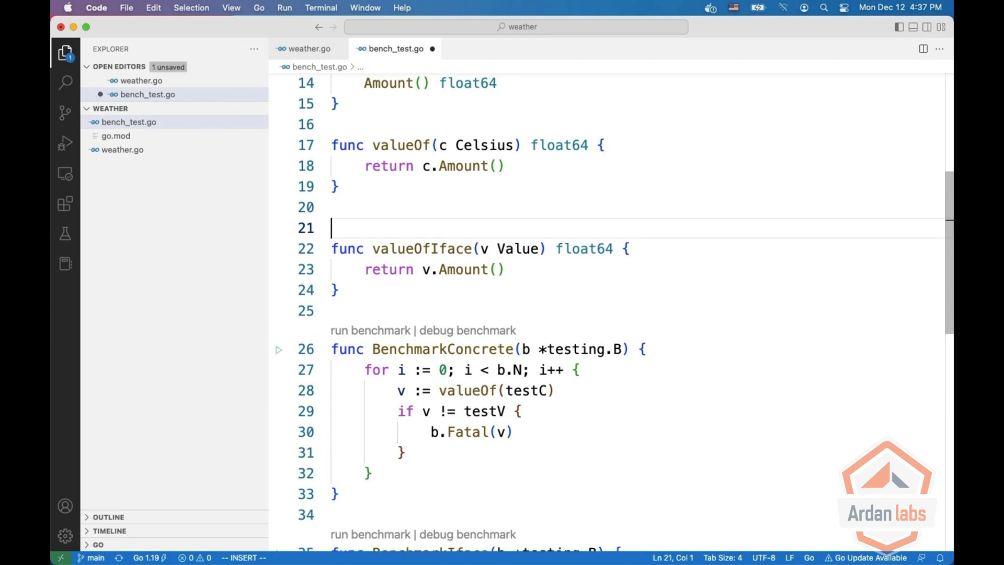
{"action": "type", "text": "//go:n"}
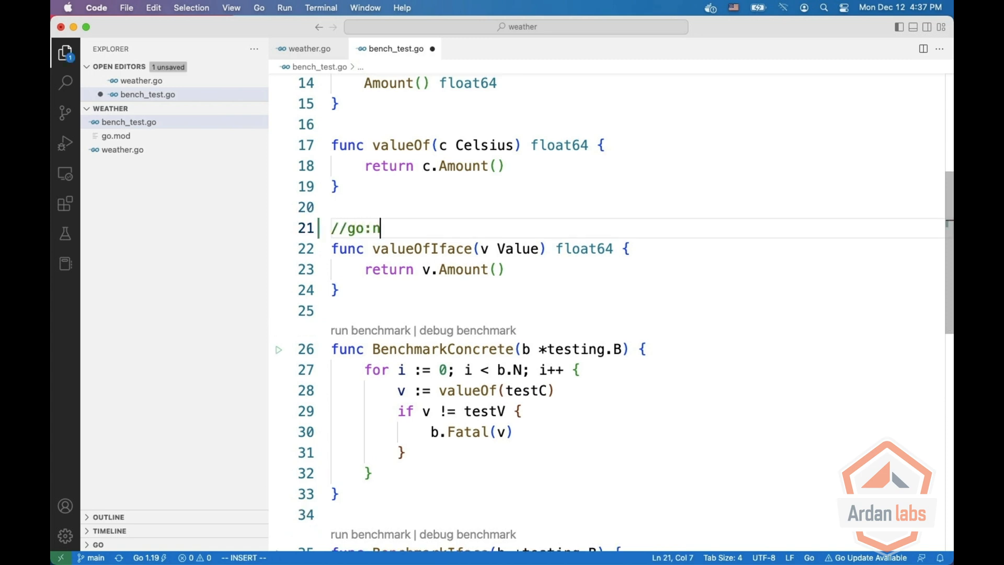
{"action": "type", "text": "oi"}
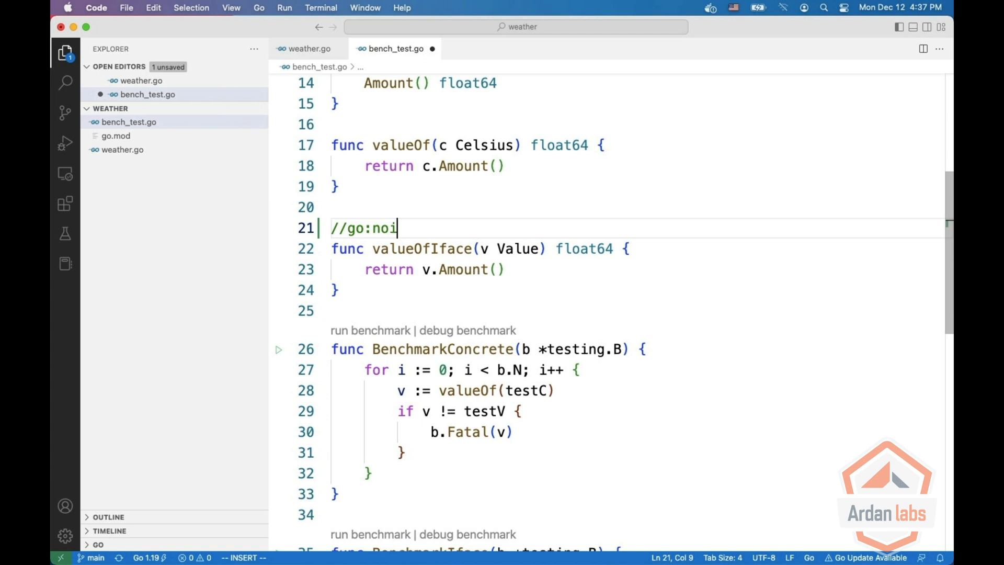
{"action": "key", "text": "Escape"}
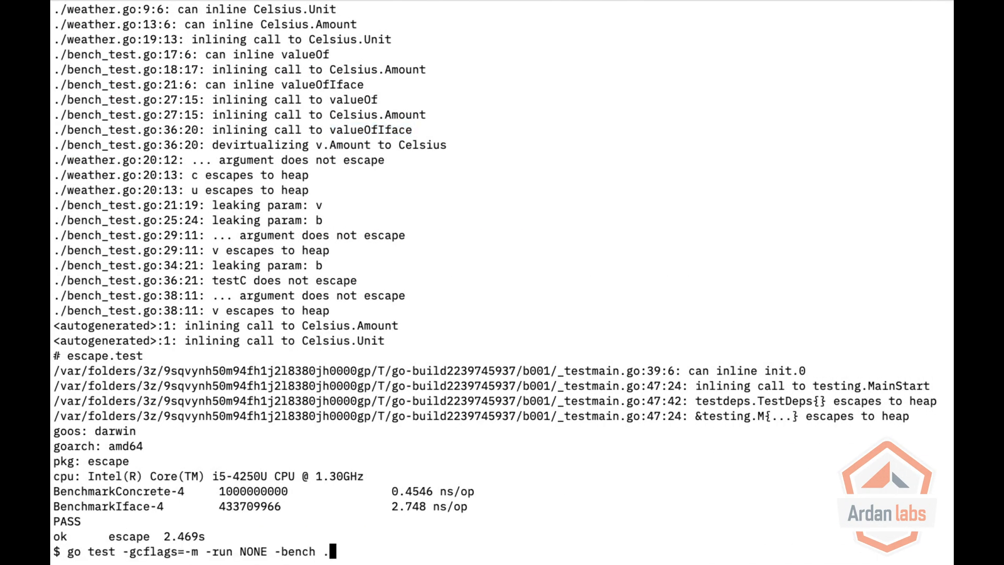
Step: Rerun the benchmarks (2.767 vs 5.927 ns/op), then bring up the zap package docs in Chrome
{"action": "key", "text": "Return"}
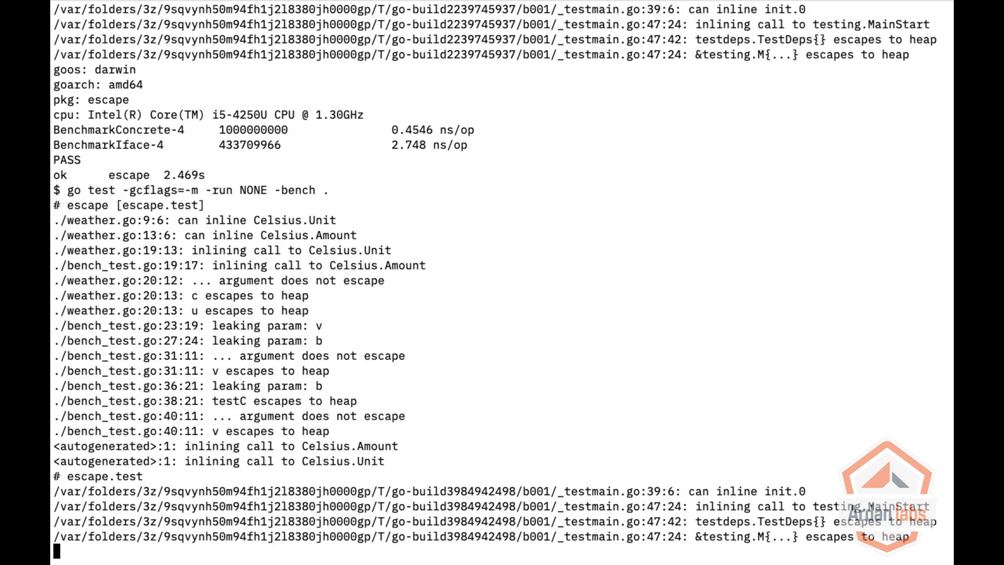
{"action": "scroll", "scroll_direction": "down", "scroll_amount": 3}
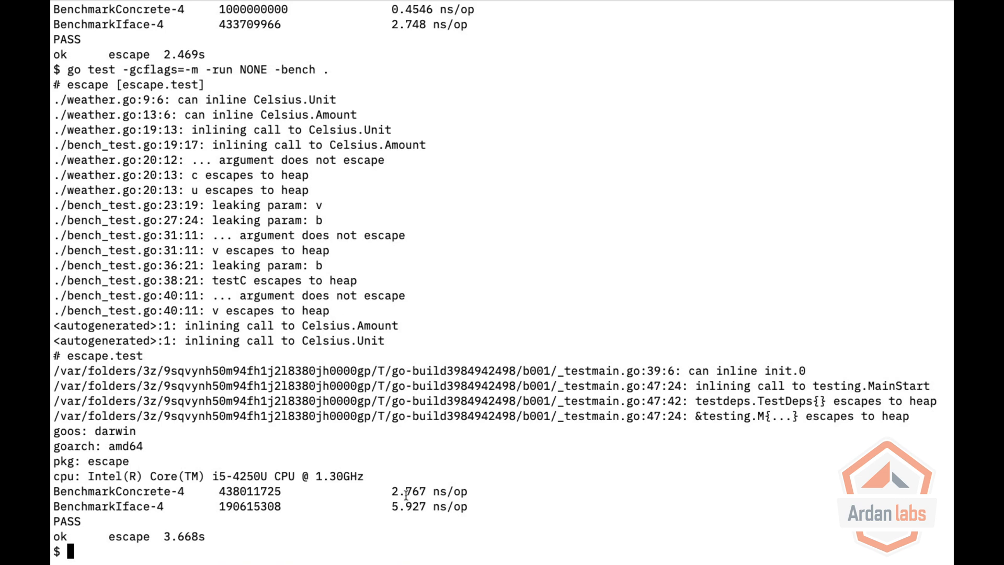
{"action": "mouse_move", "coordinate": [426, 490]}
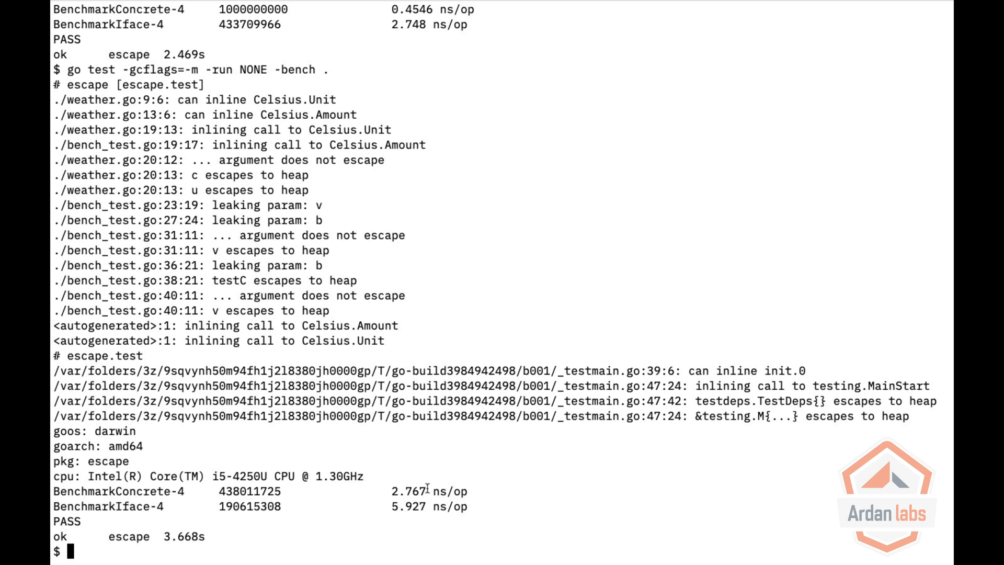
{"action": "mouse_move", "coordinate": [612, 357]}
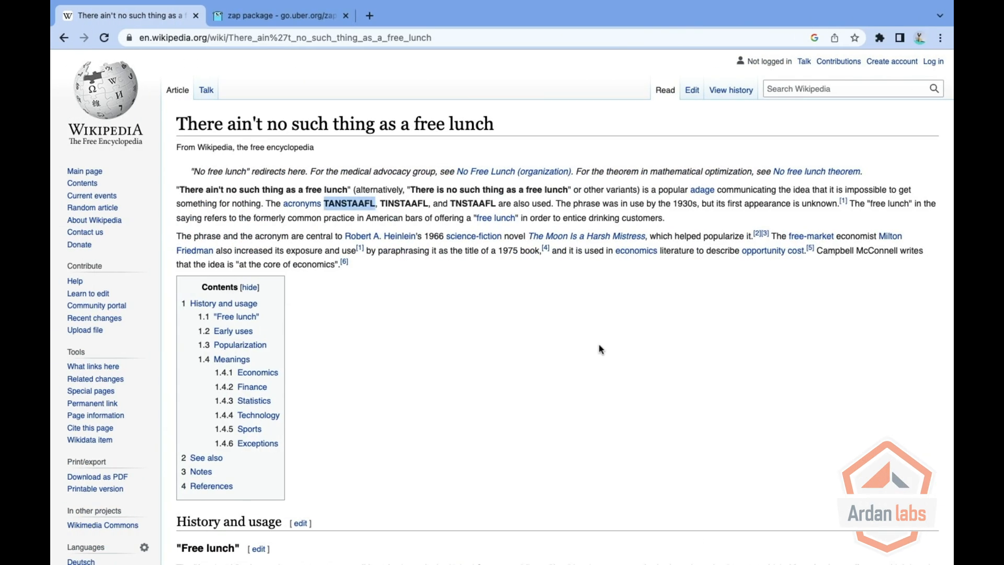
{"action": "left_click", "coordinate": [276, 15]}
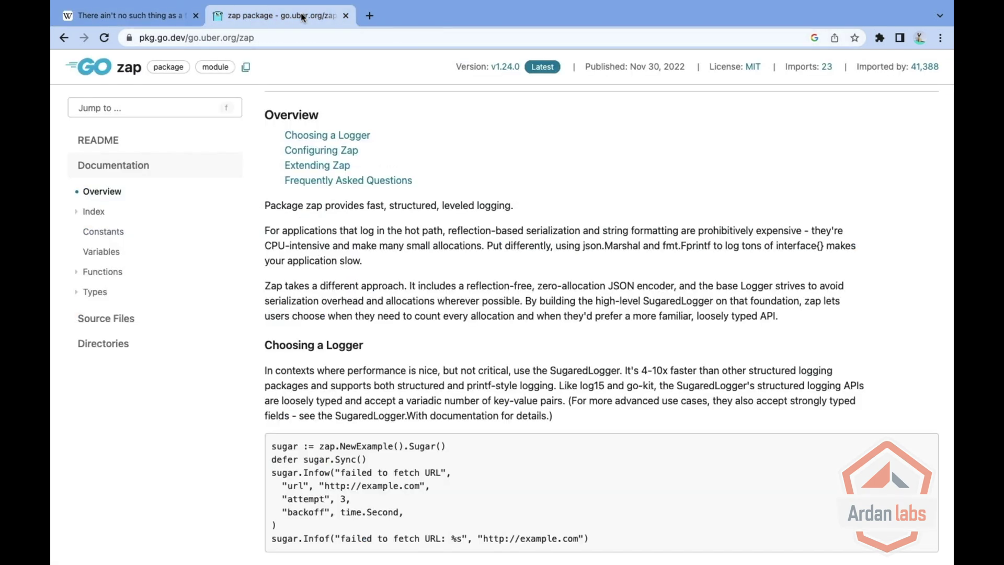
{"action": "mouse_move", "coordinate": [381, 363]}
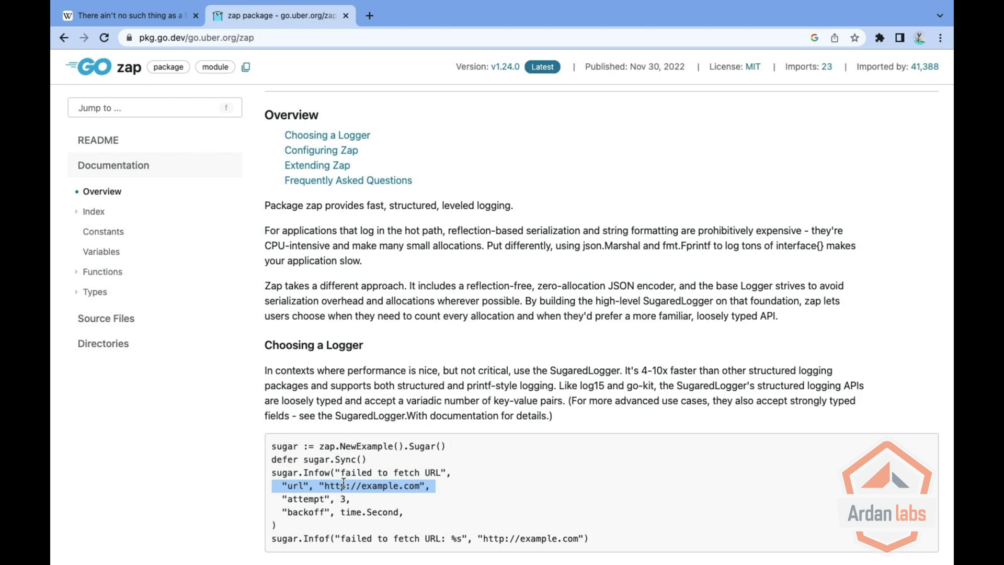
{"action": "scroll", "scroll_direction": "down", "scroll_amount": 3}
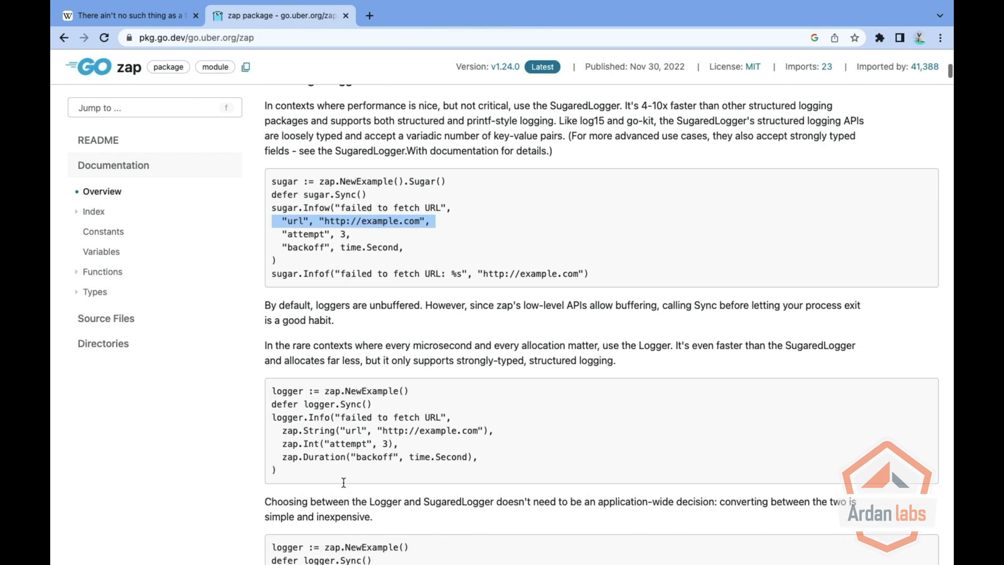
{"action": "scroll", "scroll_direction": "down", "scroll_amount": 3}
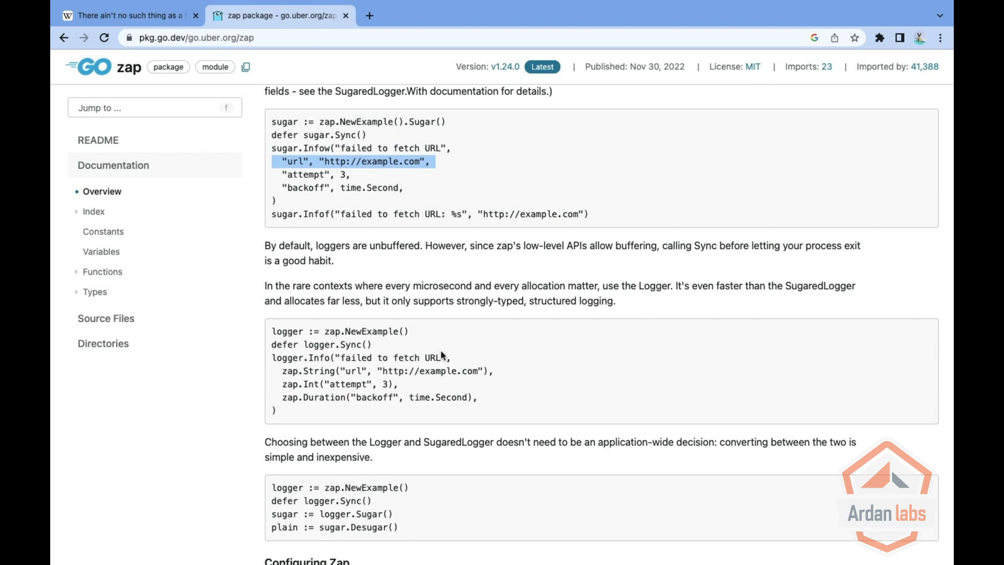
{"action": "mouse_move", "coordinate": [365, 343]}
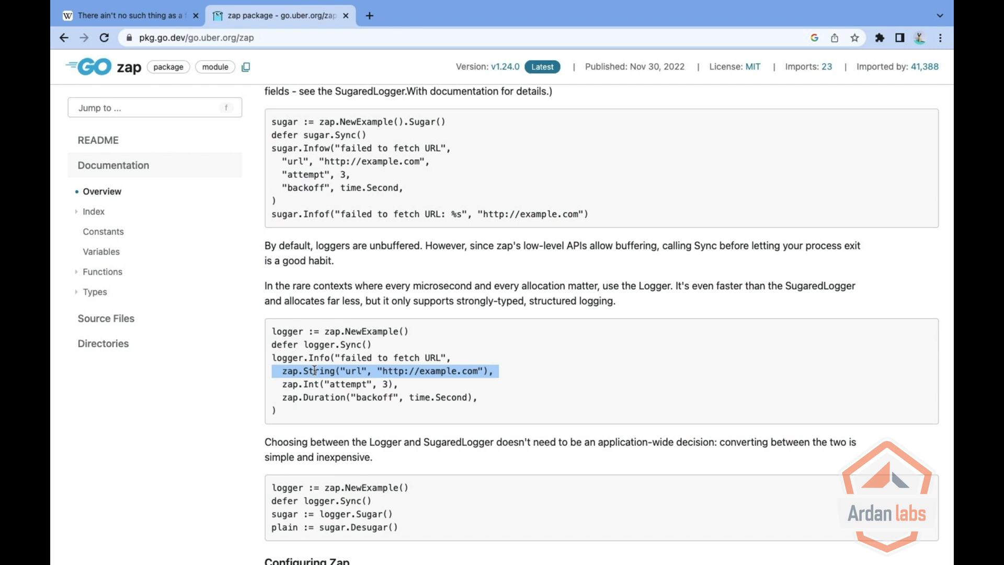
{"action": "double_click", "coordinate": [323, 397]}
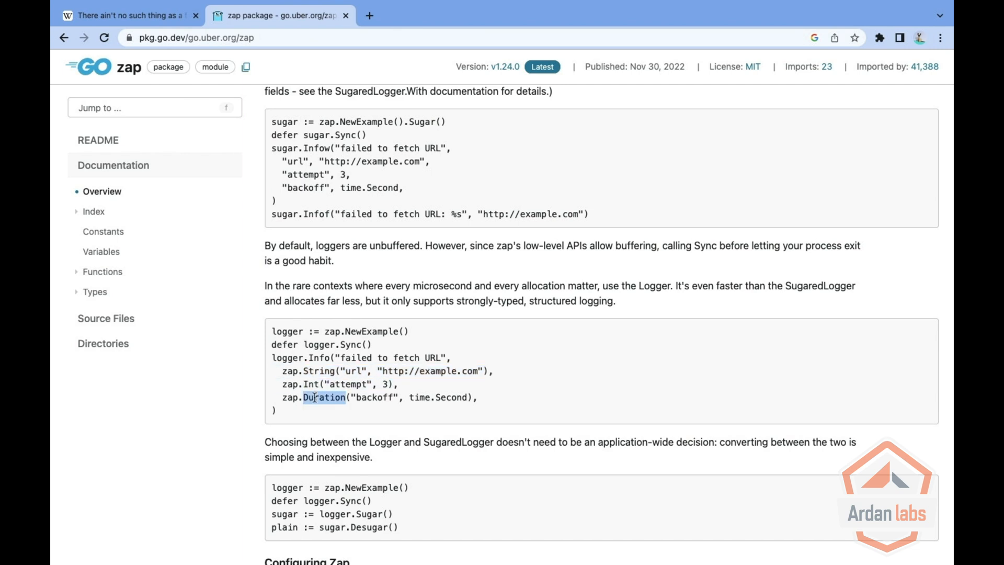